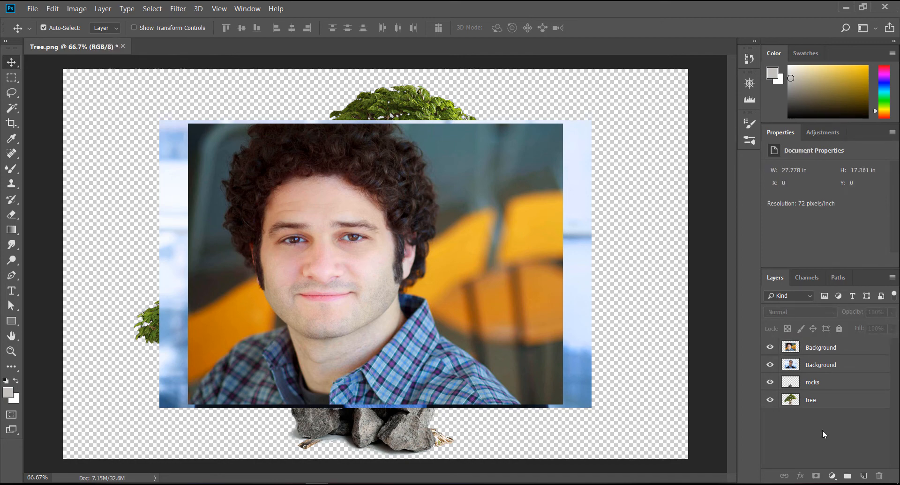
Step: Select the two Background layers and rocks, then convert them into one smart object
left_click(821, 348)
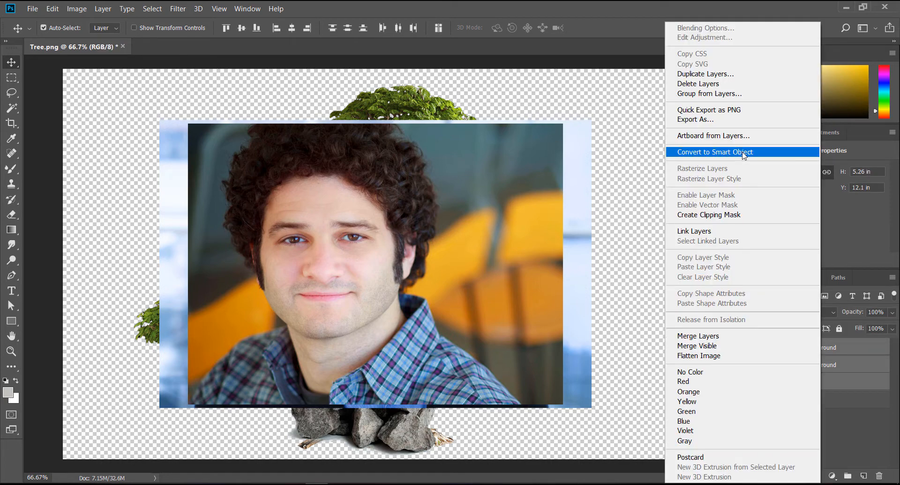
left_click(714, 152)
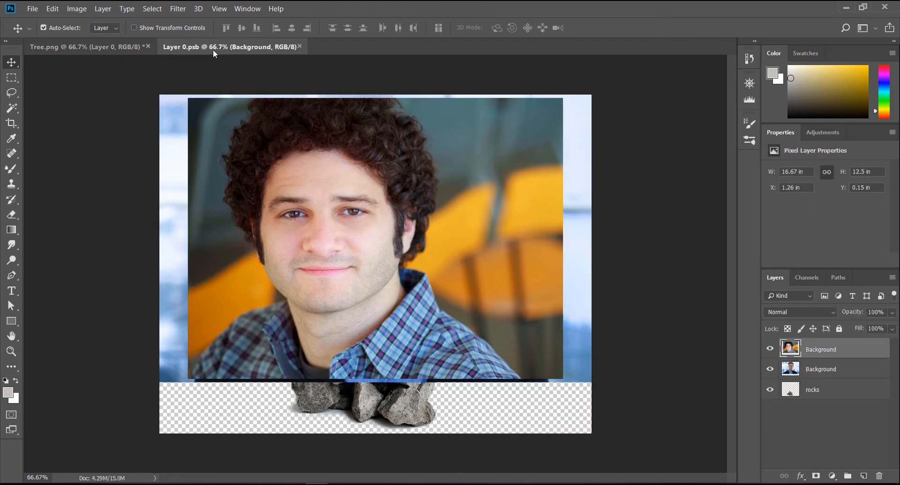
mouse_move(195, 52)
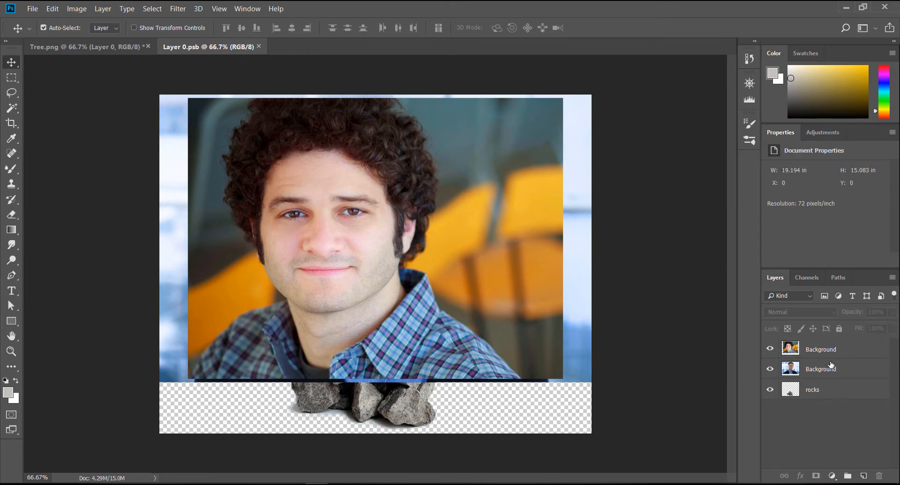
Step: Open the Layer 0 smart object's contents as Layer 0.psb
left_click(820, 349)
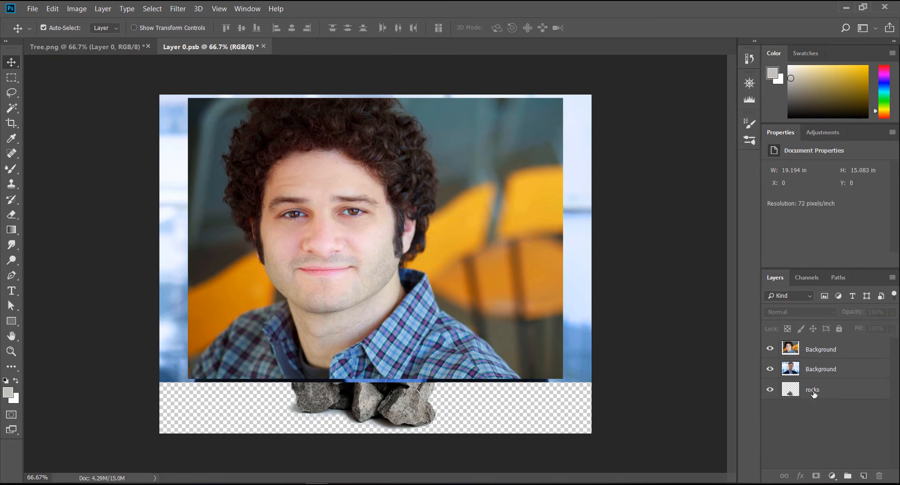
Step: Convert the rocks and Background photo layers in Layer 0.psb to smart objects, then deselect
left_click(812, 389)
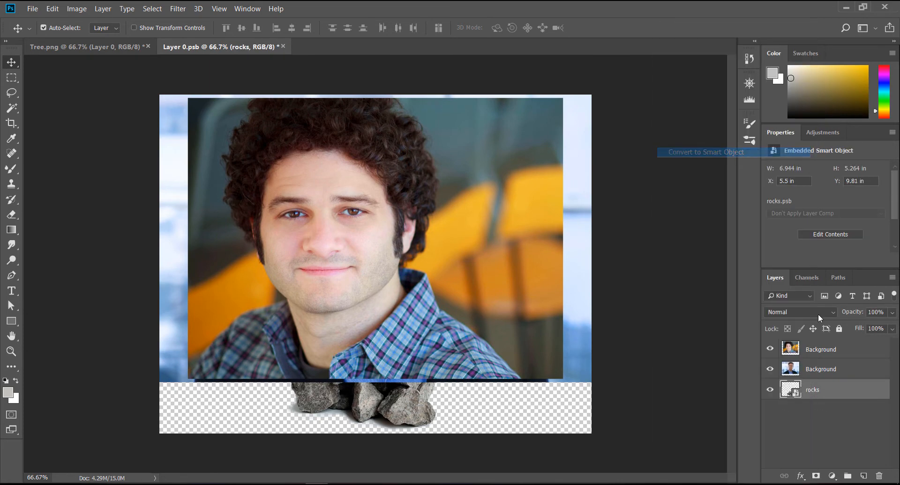
right_click(820, 369)
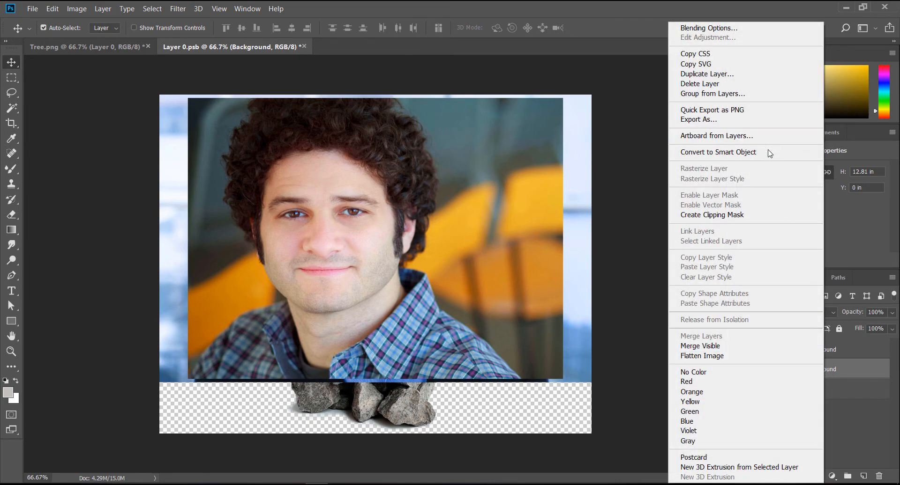
left_click(718, 153)
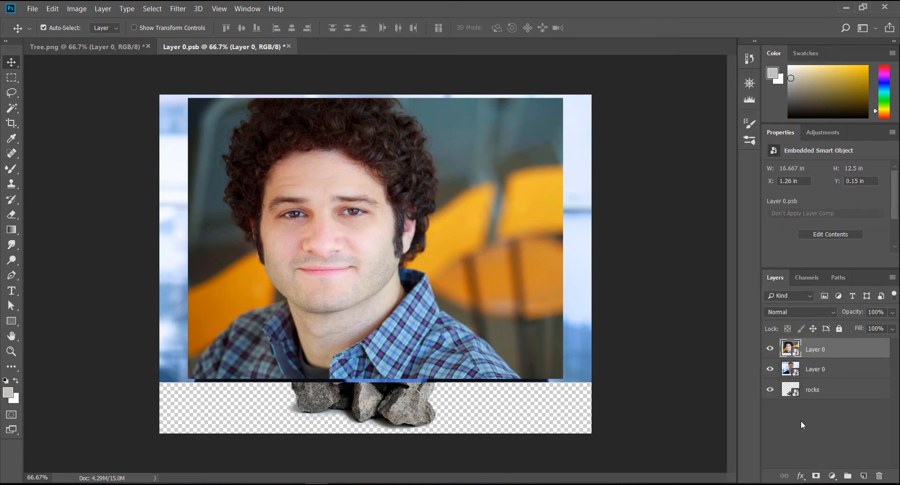
left_click(80, 46)
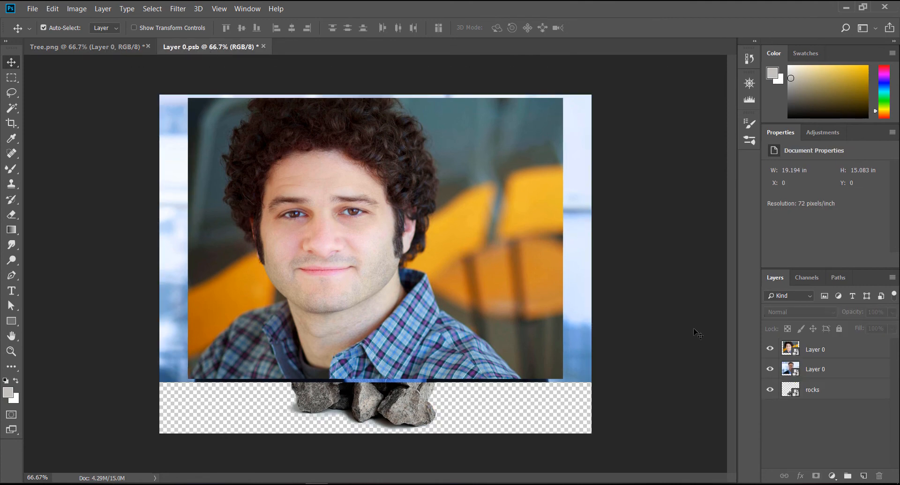
mouse_move(696, 333)
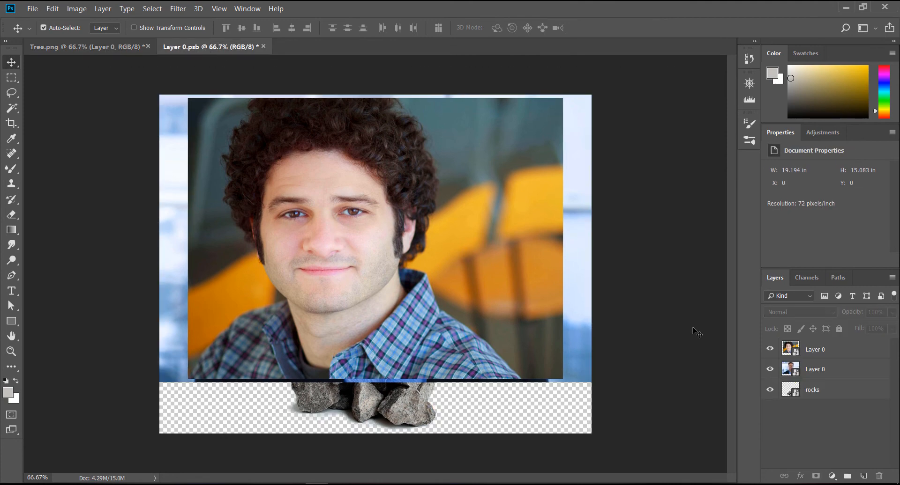